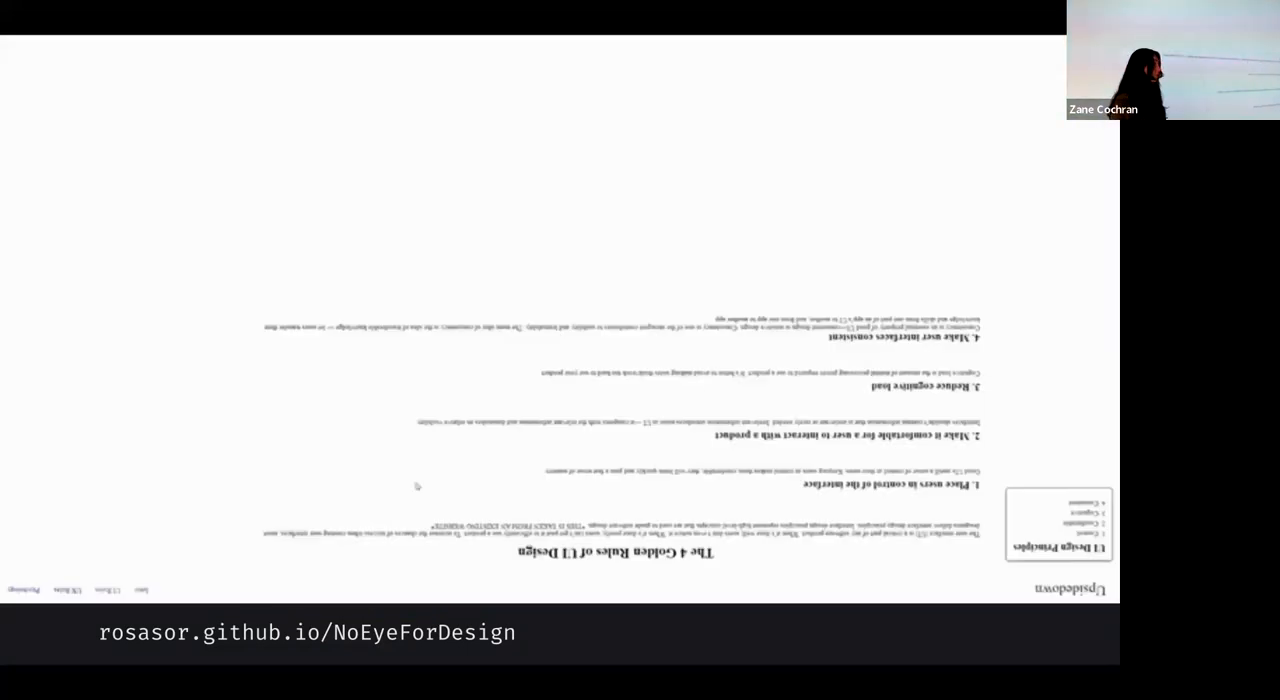
pyautogui.moveTo(1044, 196)
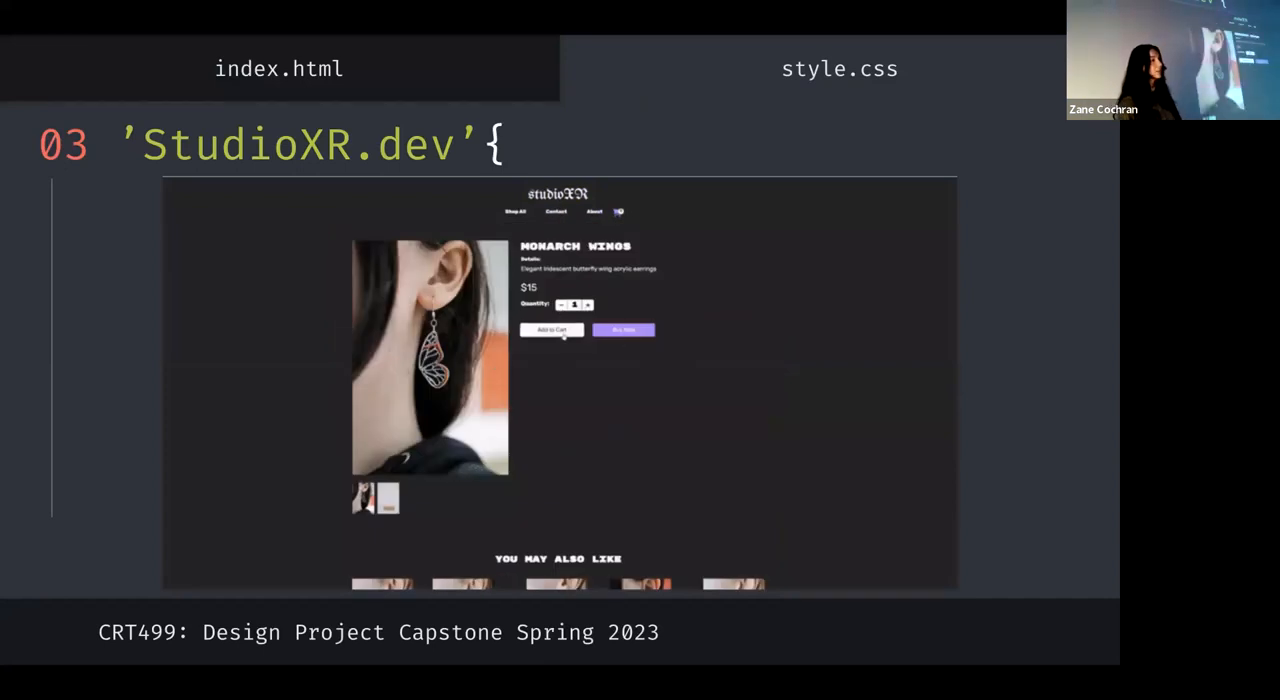
# Step: Add the Monarch Wings earrings to the cart on the StudioXR.dev storefront
pyautogui.click(552, 330)
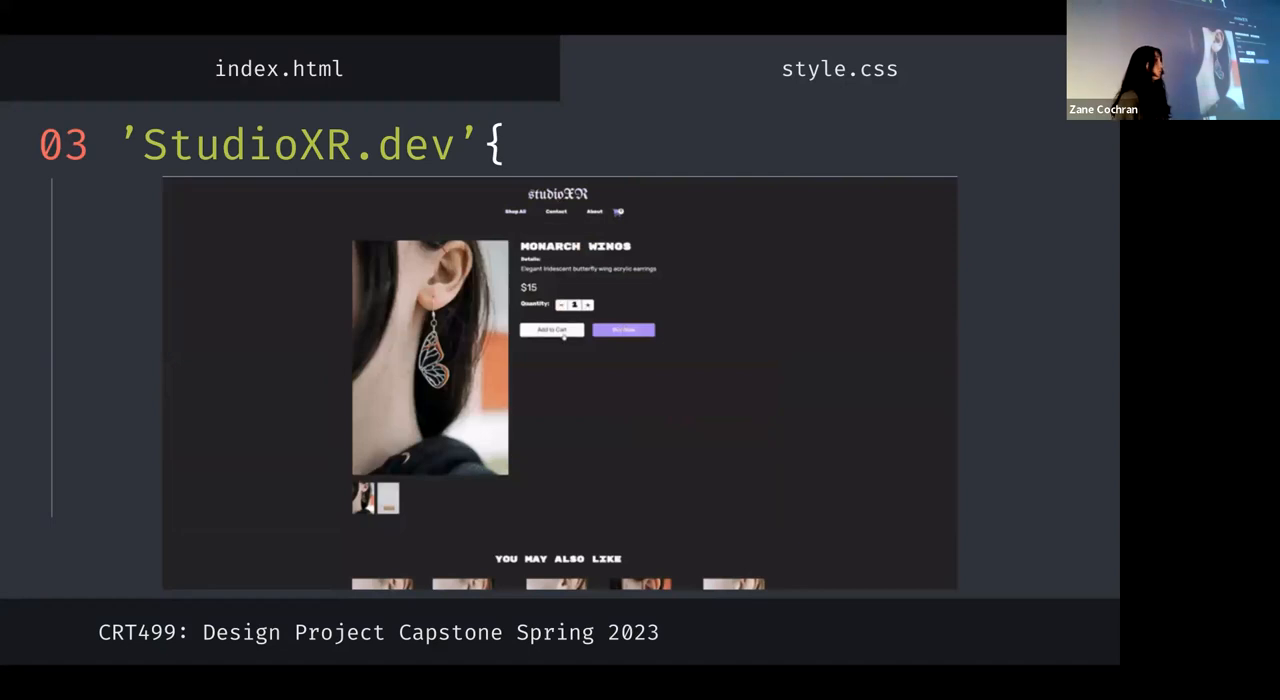
pyautogui.click(552, 330)
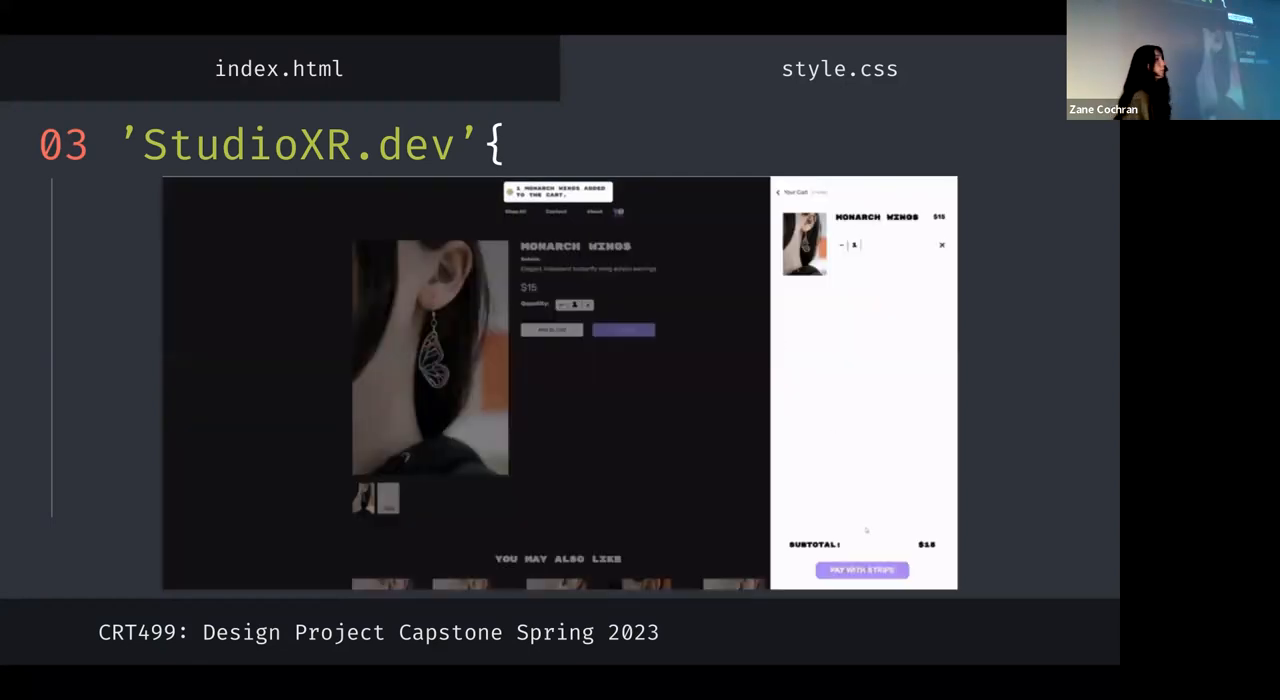